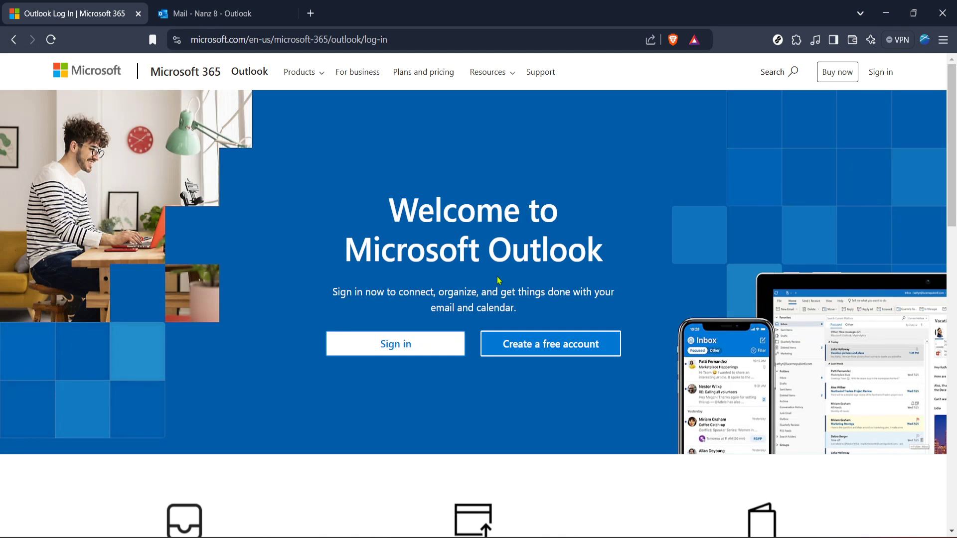
pyautogui.moveTo(476, 269)
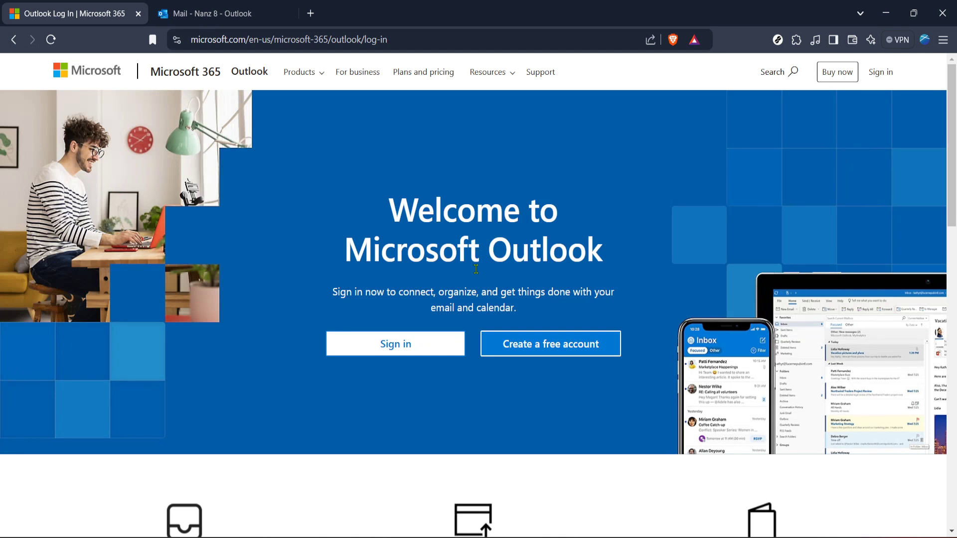
pyautogui.moveTo(473, 268)
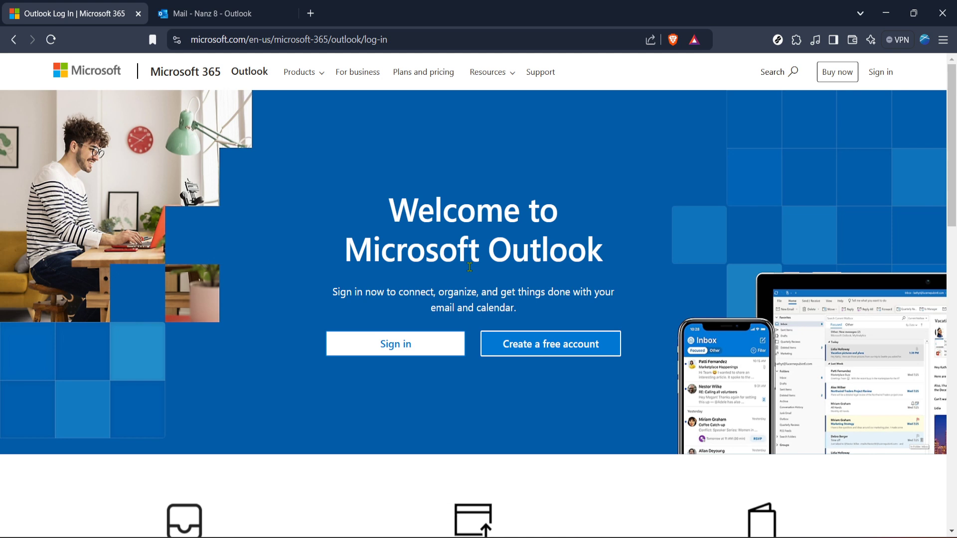
pyautogui.moveTo(413, 371)
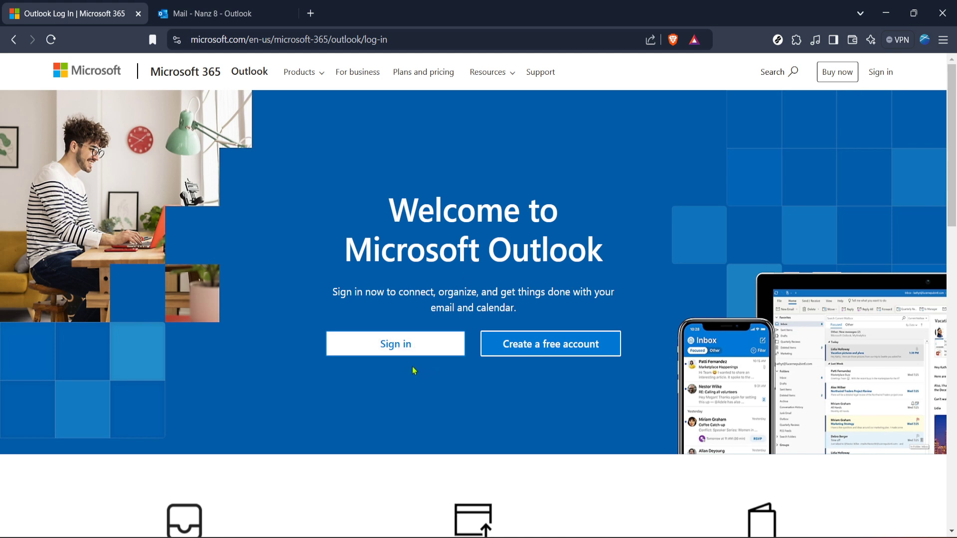
pyautogui.moveTo(424, 365)
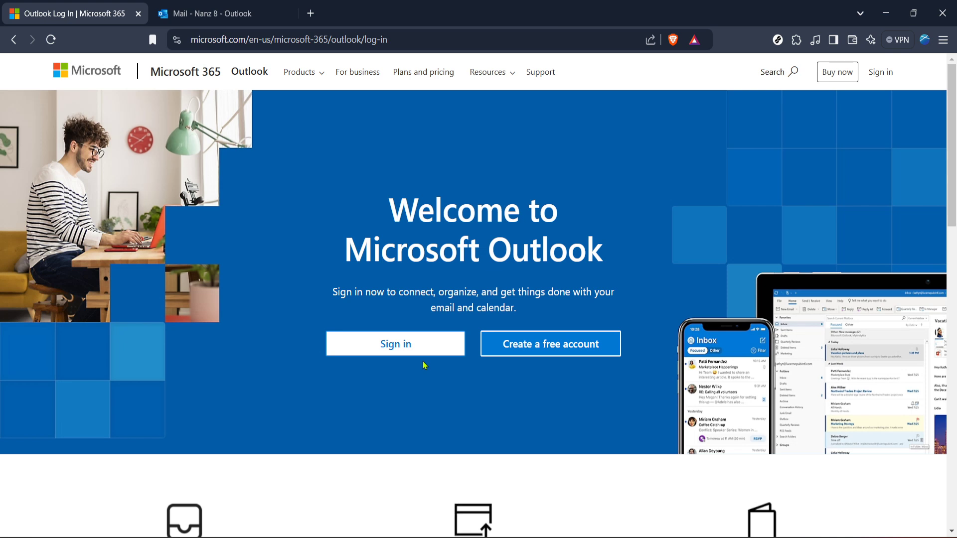
pyautogui.moveTo(421, 364)
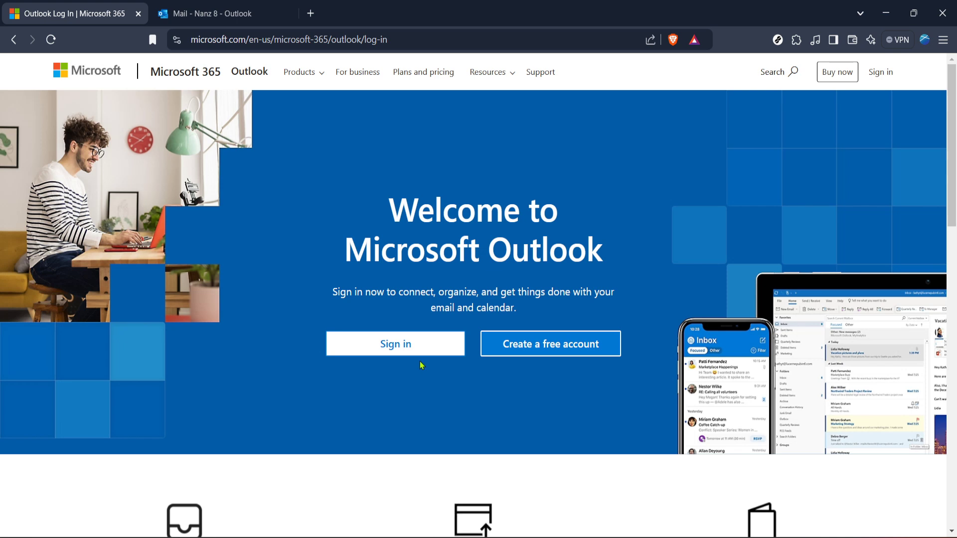
pyautogui.moveTo(435, 378)
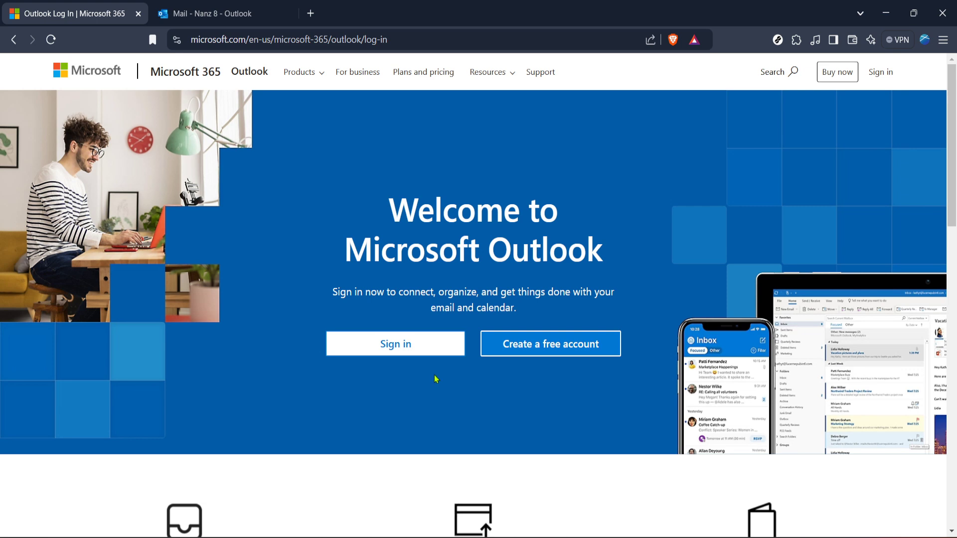
pyautogui.moveTo(424, 380)
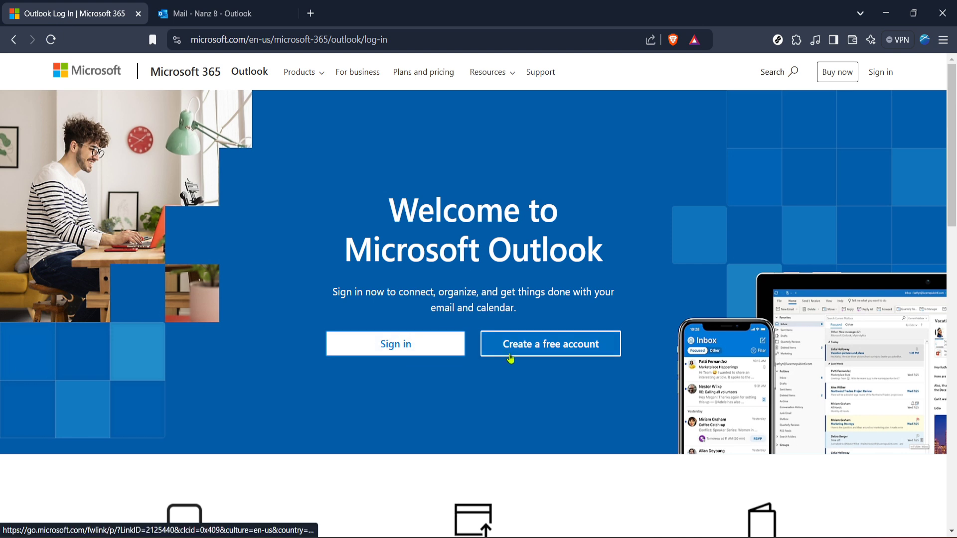
pyautogui.moveTo(394, 340)
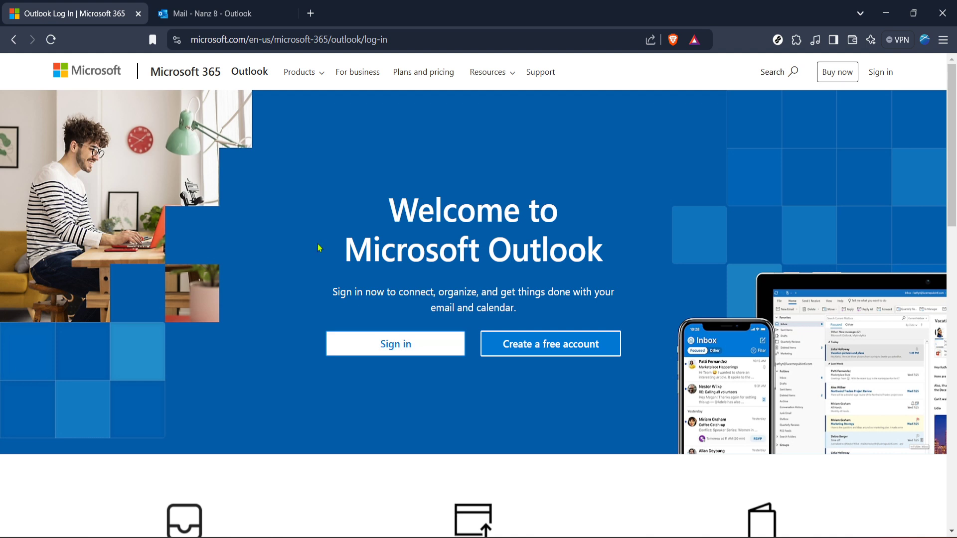
# Switch to the 'Mail - Outlook' browser tab showing the inbox
pyautogui.click(219, 13)
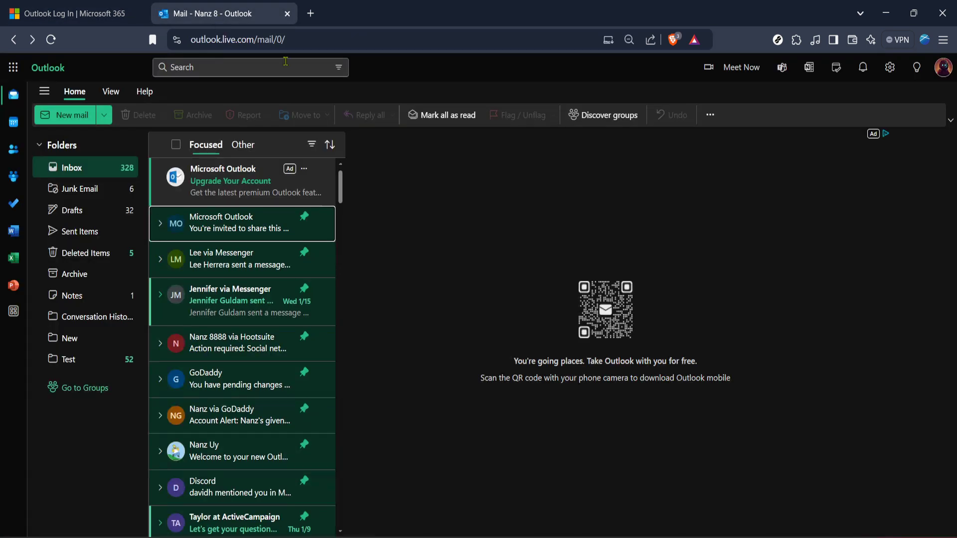
pyautogui.moveTo(127, 188)
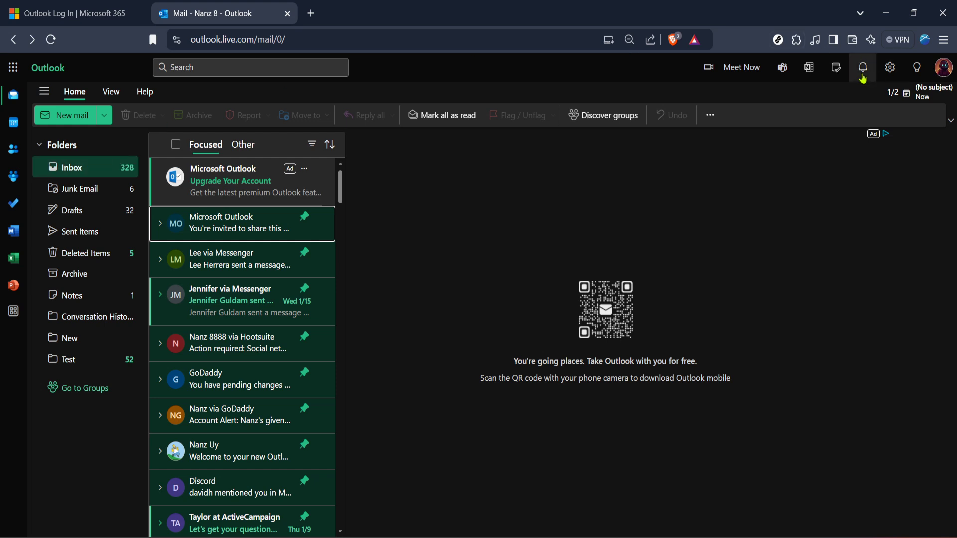
# Open Outlook settings from the gear icon, landing on Mail Layout
pyautogui.click(888, 67)
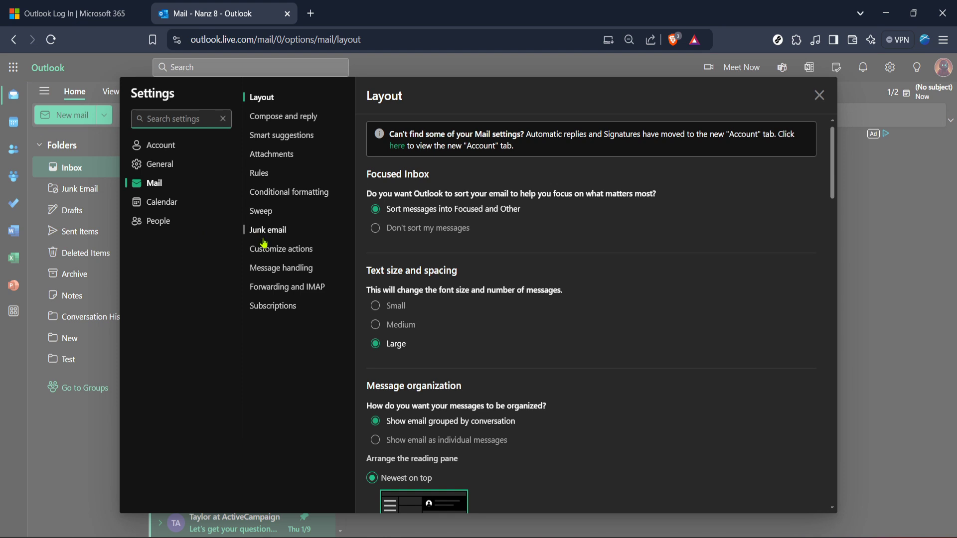
pyautogui.moveTo(224, 235)
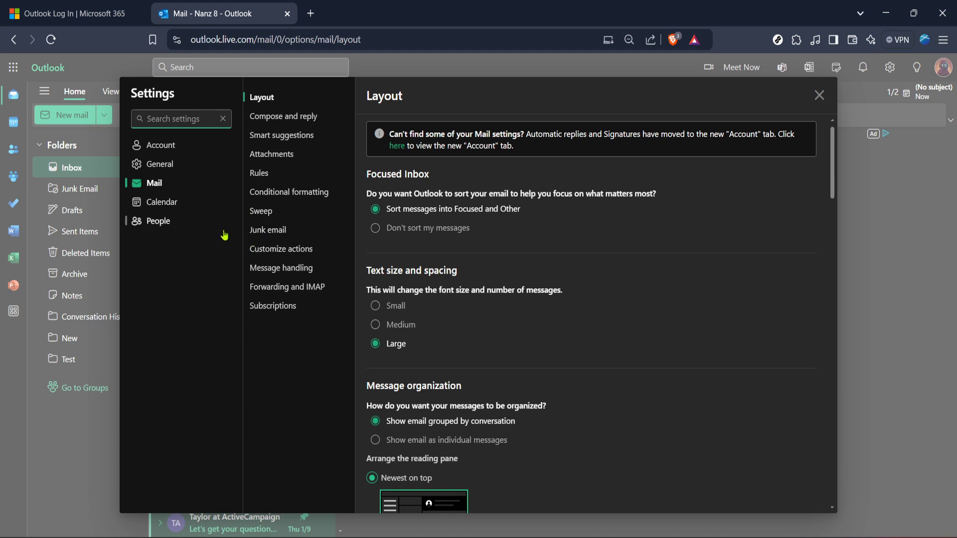
pyautogui.moveTo(211, 226)
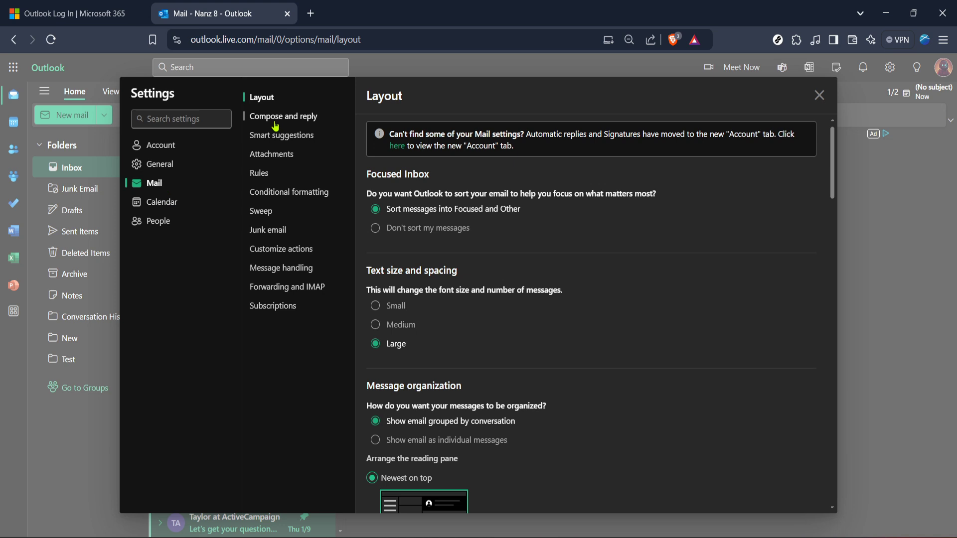
# In Compose and reply, turn off Always show From and scroll to the font options
pyautogui.click(284, 116)
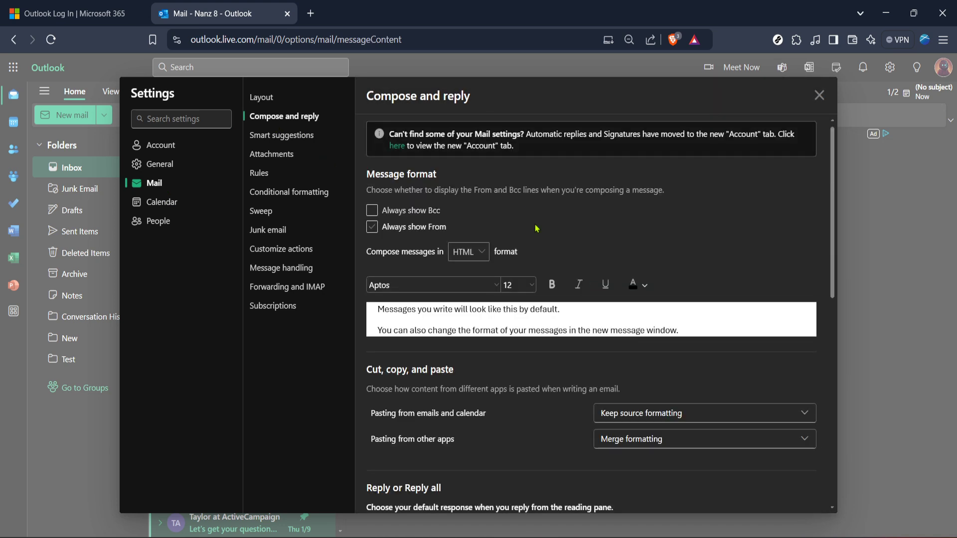
pyautogui.click(372, 227)
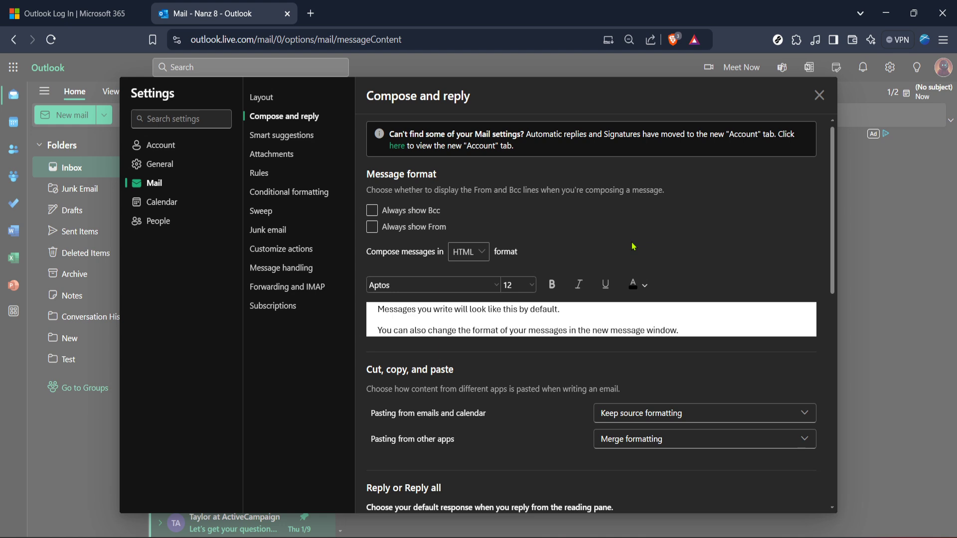
pyautogui.scroll(-3)
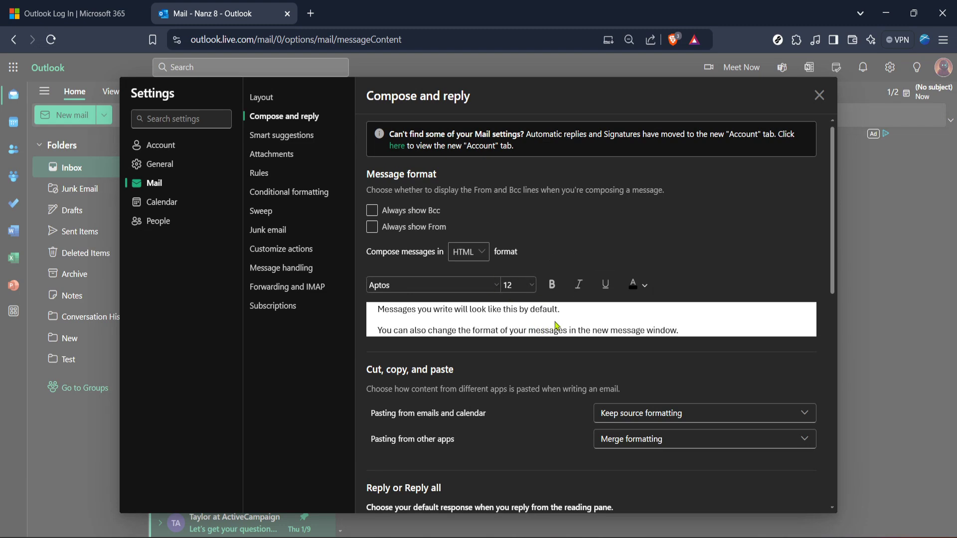
pyautogui.scroll(-3)
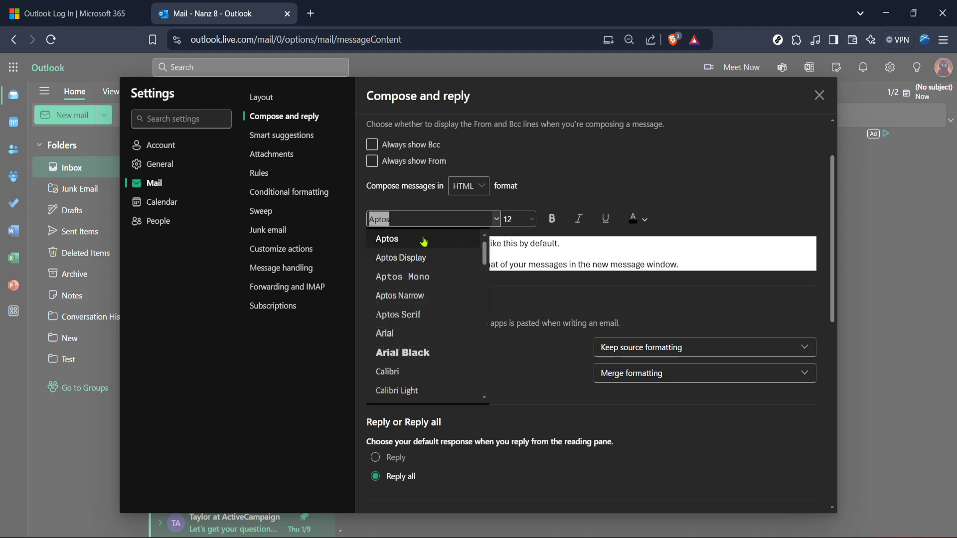
pyautogui.moveTo(400, 258)
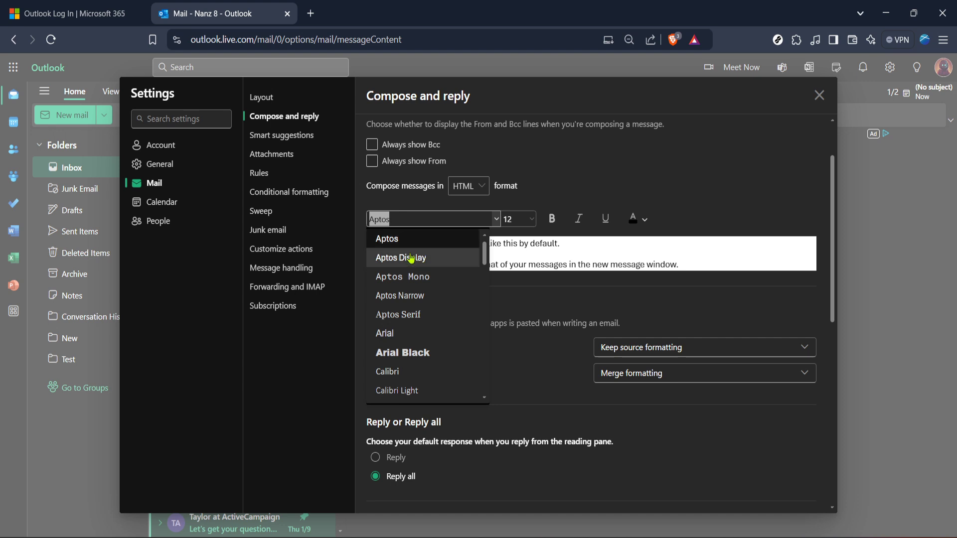
# Try Aptos Display, Aptos Narrow and Arial, then settle on Arial Black as default font
pyautogui.click(401, 257)
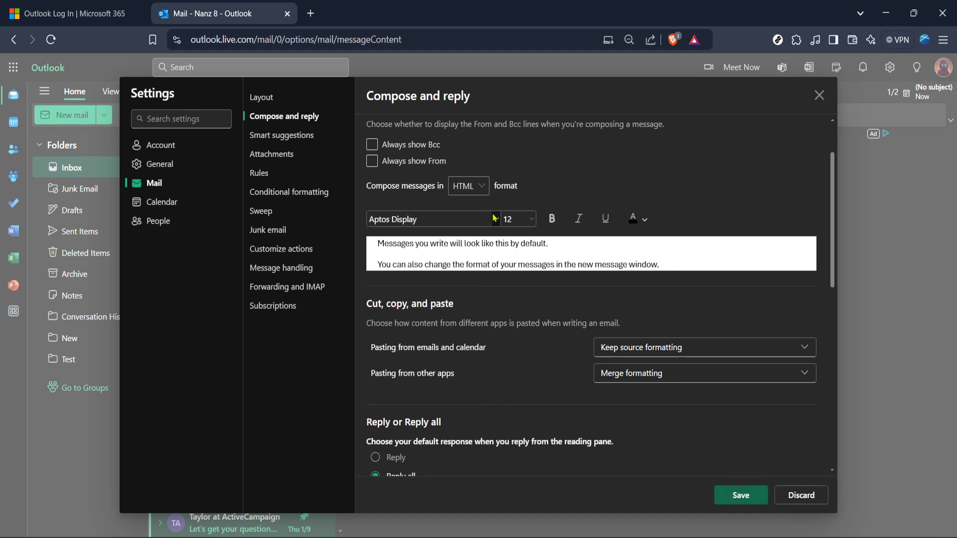
pyautogui.click(431, 219)
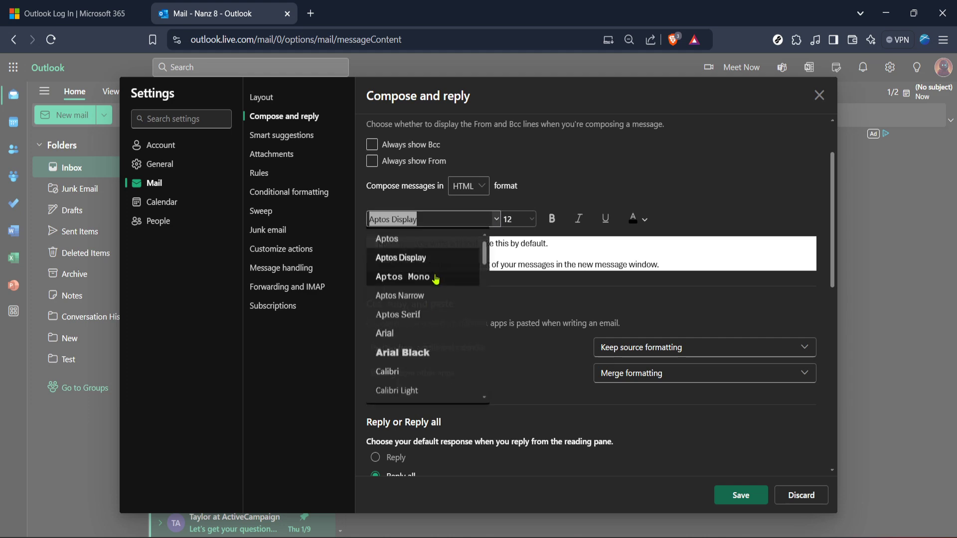
pyautogui.click(398, 296)
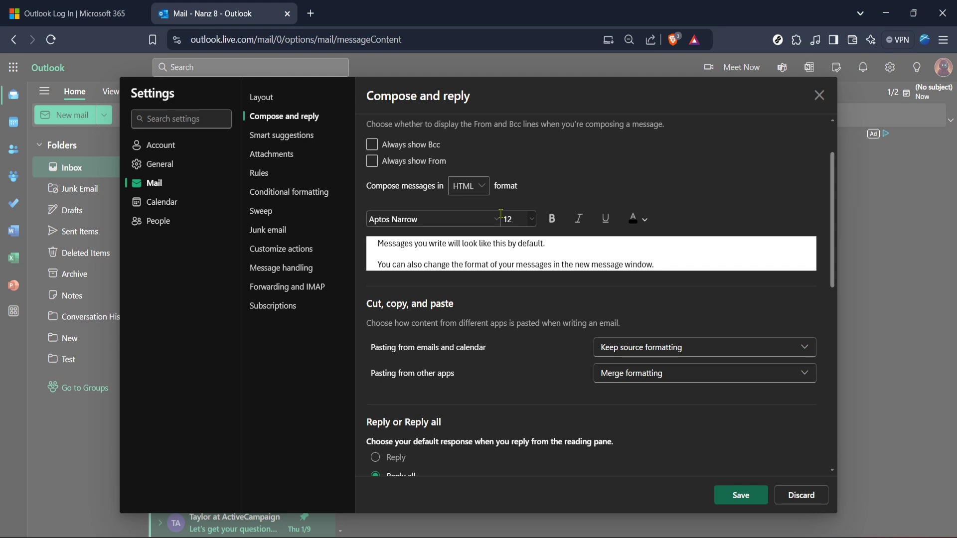
pyautogui.click(433, 219)
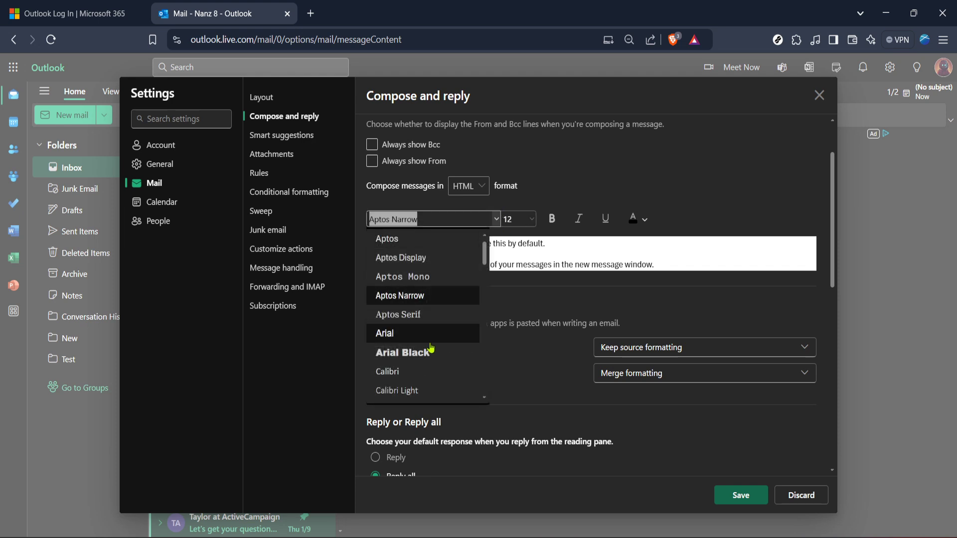
pyautogui.click(384, 333)
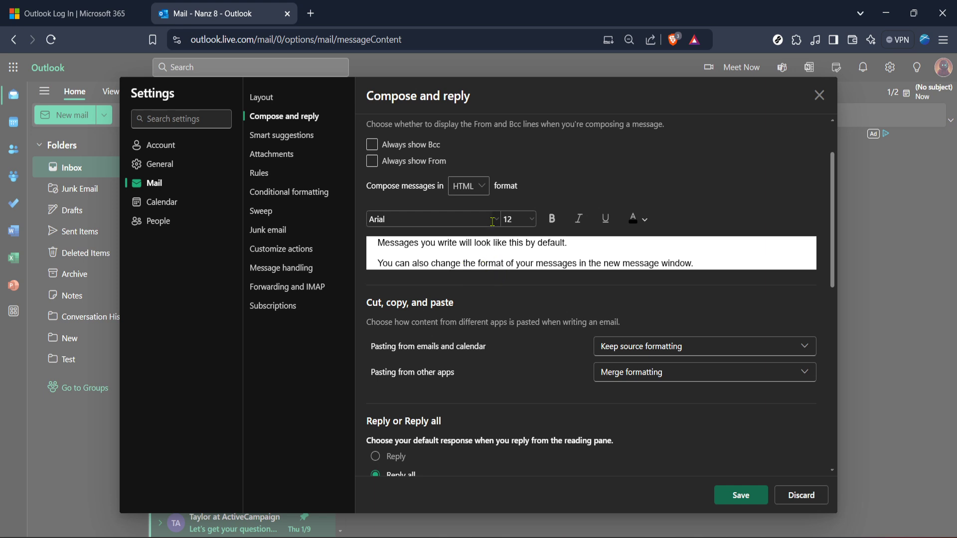
pyautogui.click(432, 218)
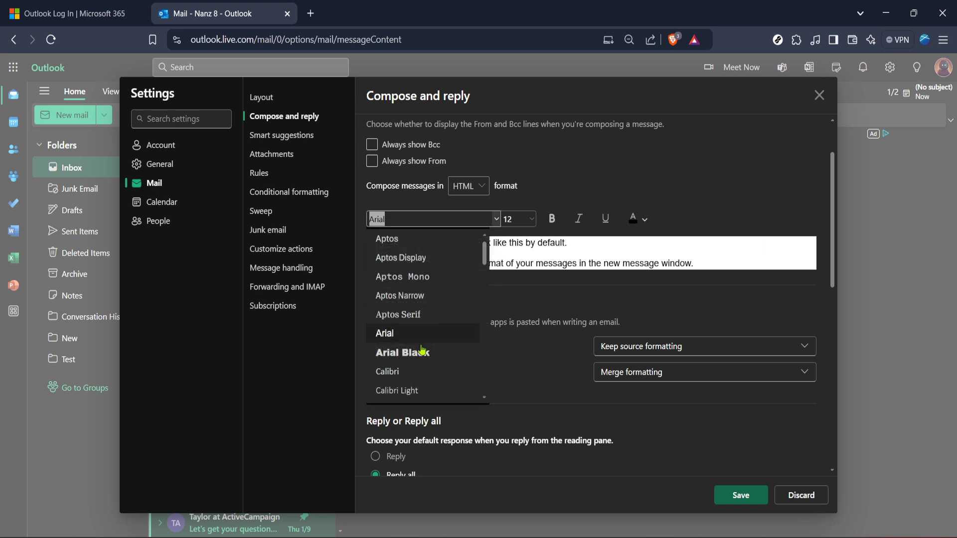
pyautogui.click(403, 352)
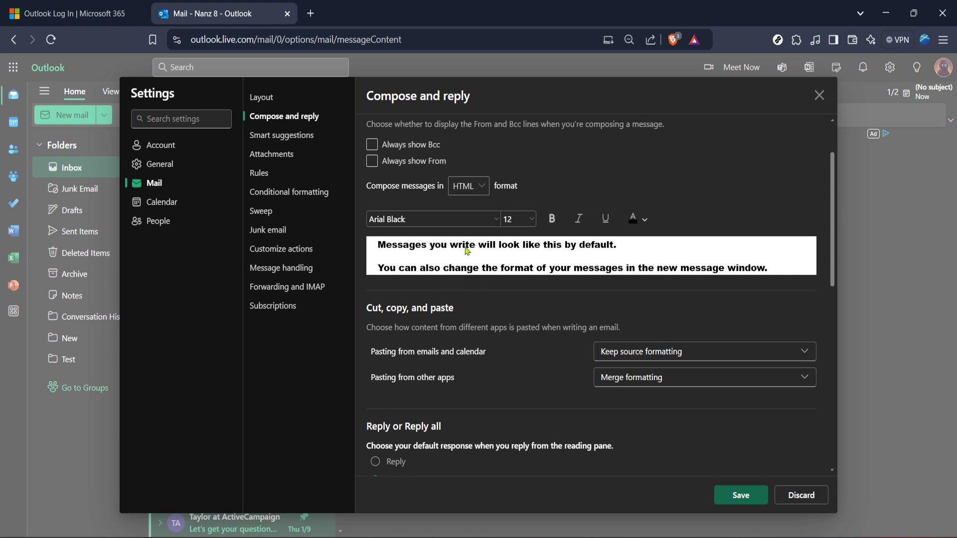
pyautogui.moveTo(617, 344)
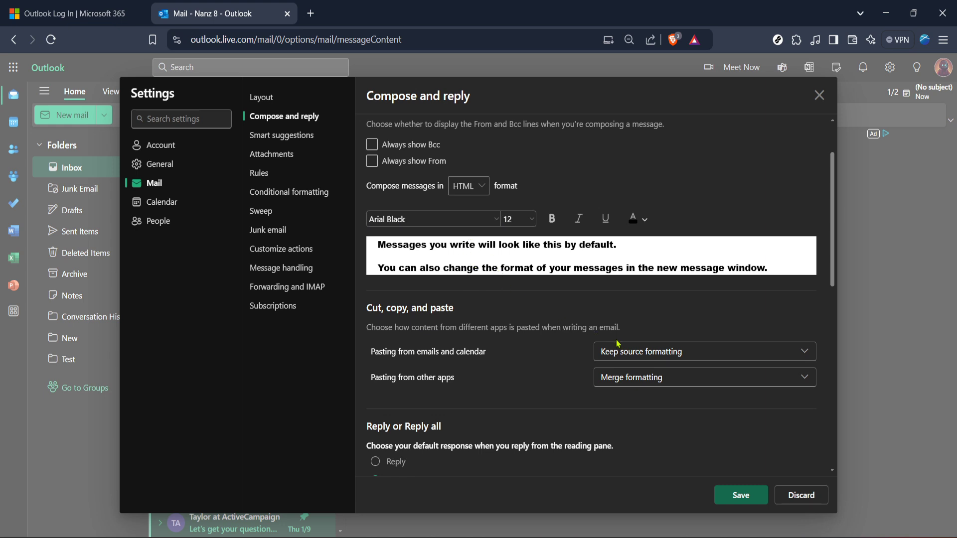